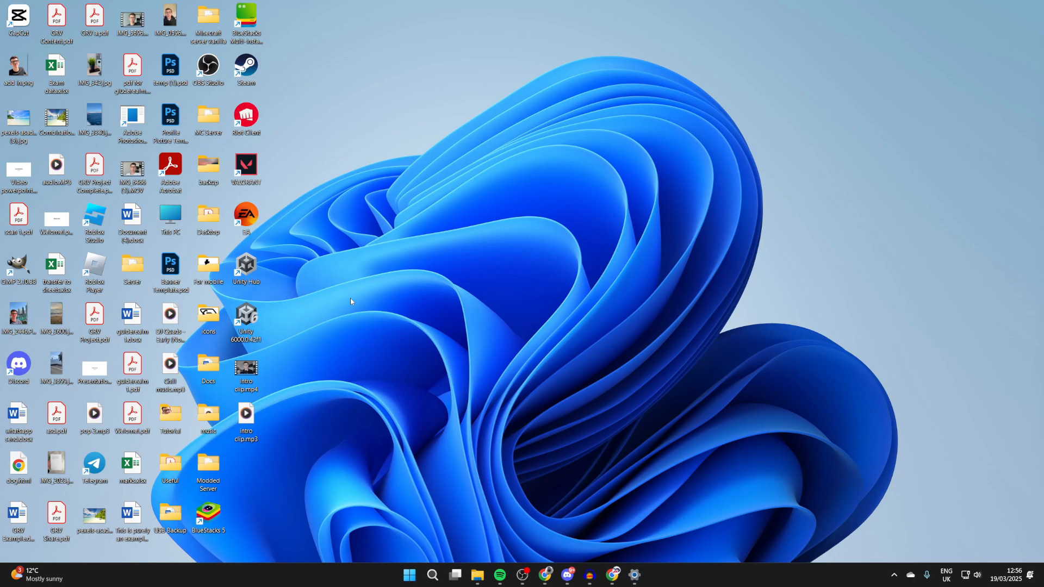
pyautogui.moveTo(393, 299)
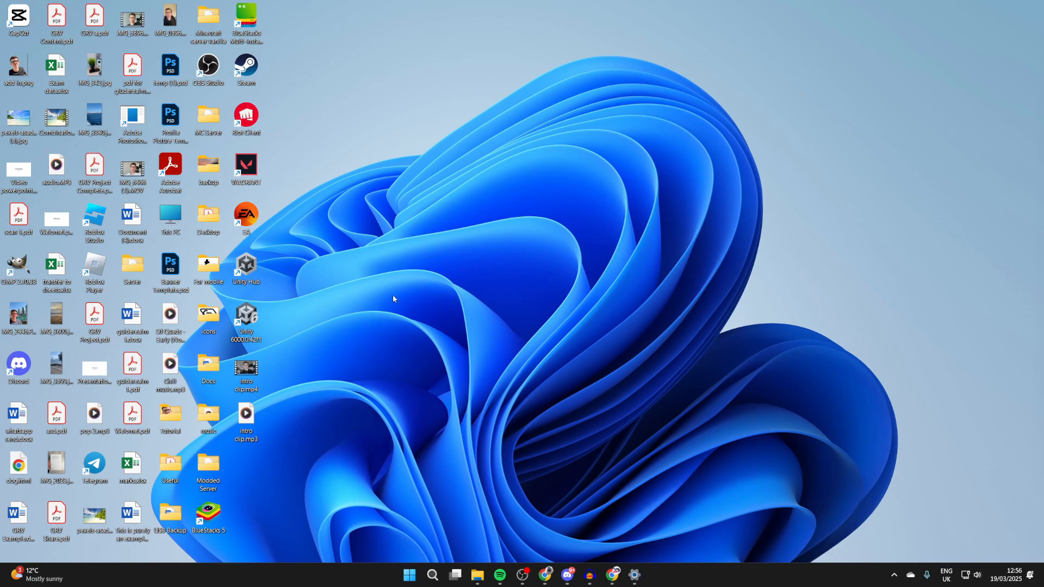
pyautogui.moveTo(588, 447)
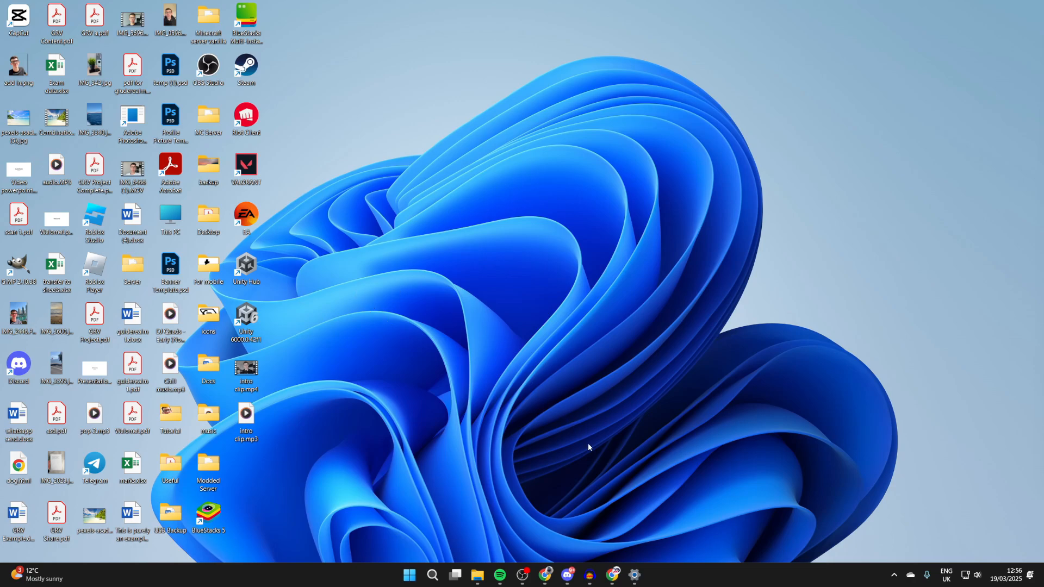
pyautogui.moveTo(607, 548)
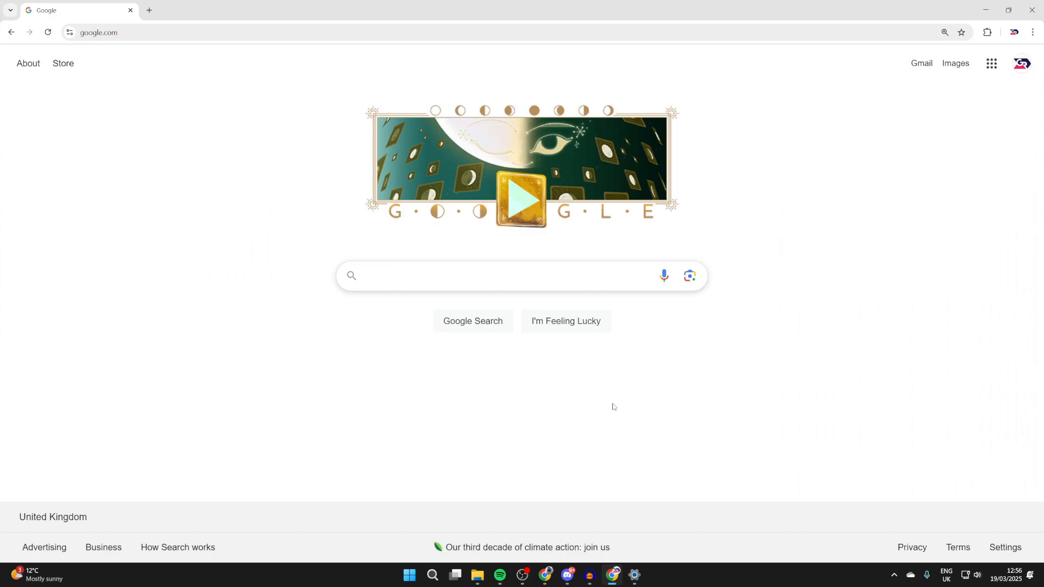
# - Search Google for 'gmail' and land on the Gmail inbox from the 'Gmail - Google' result
pyautogui.write('gmail')
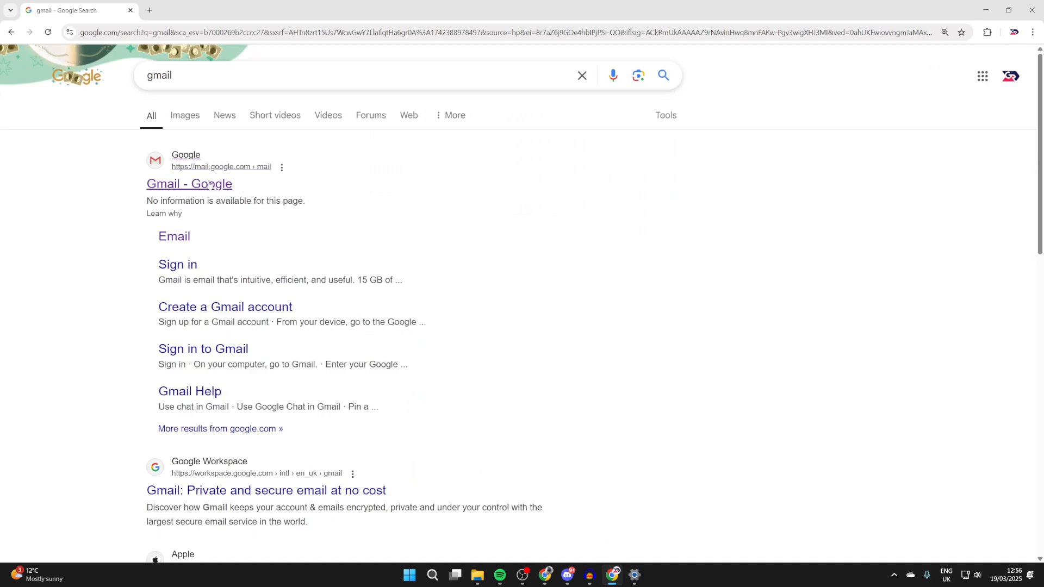
pyautogui.click(190, 184)
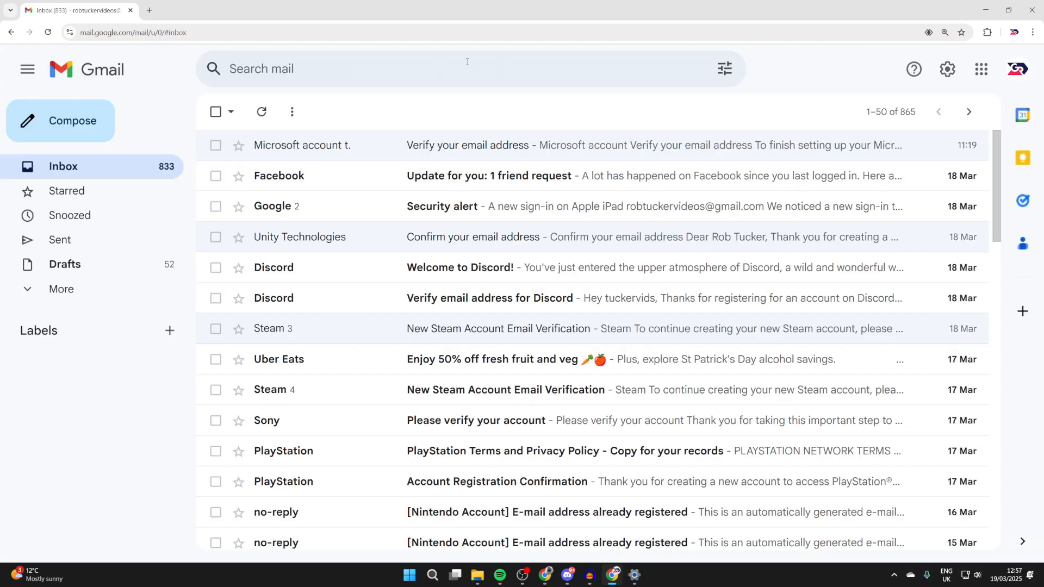
pyautogui.moveTo(812, 53)
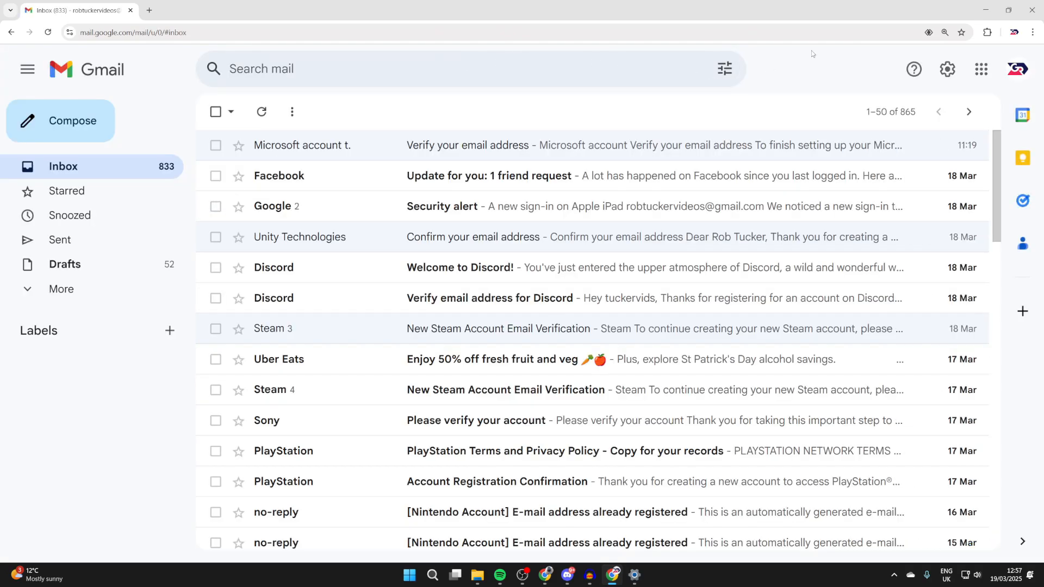
# - Install mail.google.com as a standalone Chrome app named Gmail via Cast, save and share
pyautogui.click(1033, 31)
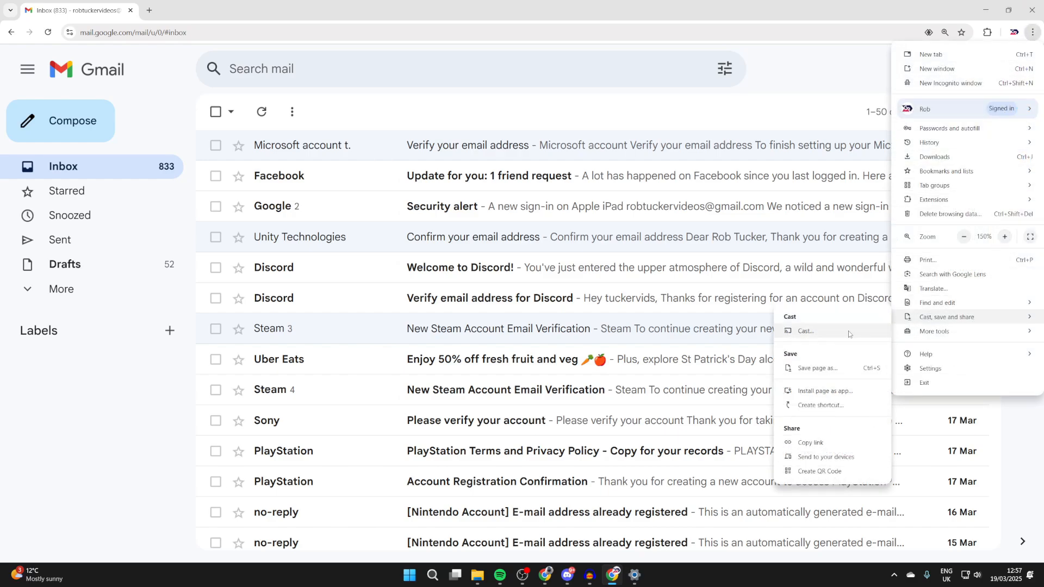
pyautogui.moveTo(825, 390)
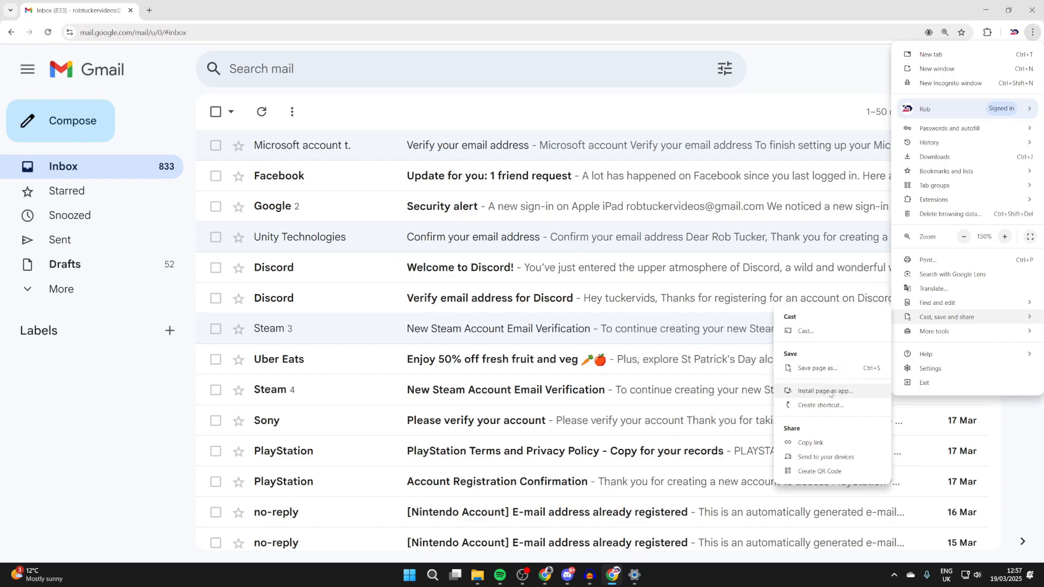
pyautogui.click(825, 390)
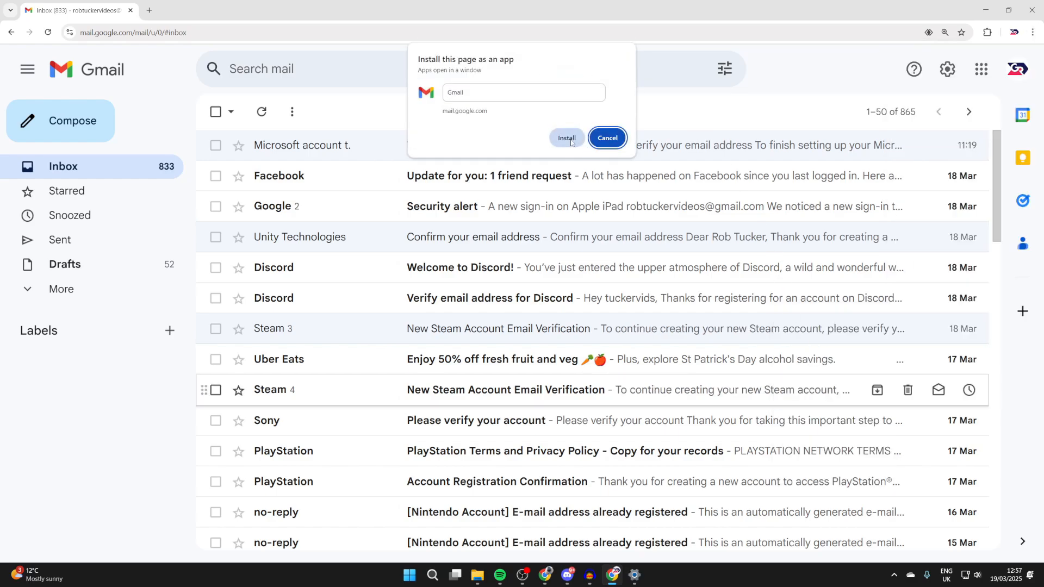
pyautogui.click(567, 138)
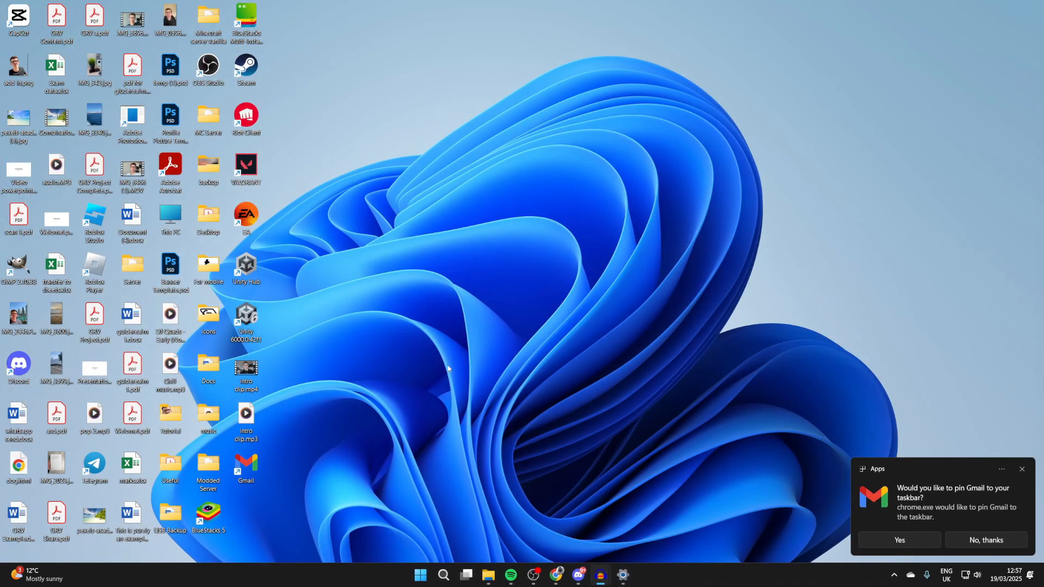
# - Launch Gmail from its new desktop shortcut in its own window and zoom the content out
pyautogui.doubleClick(245, 467)
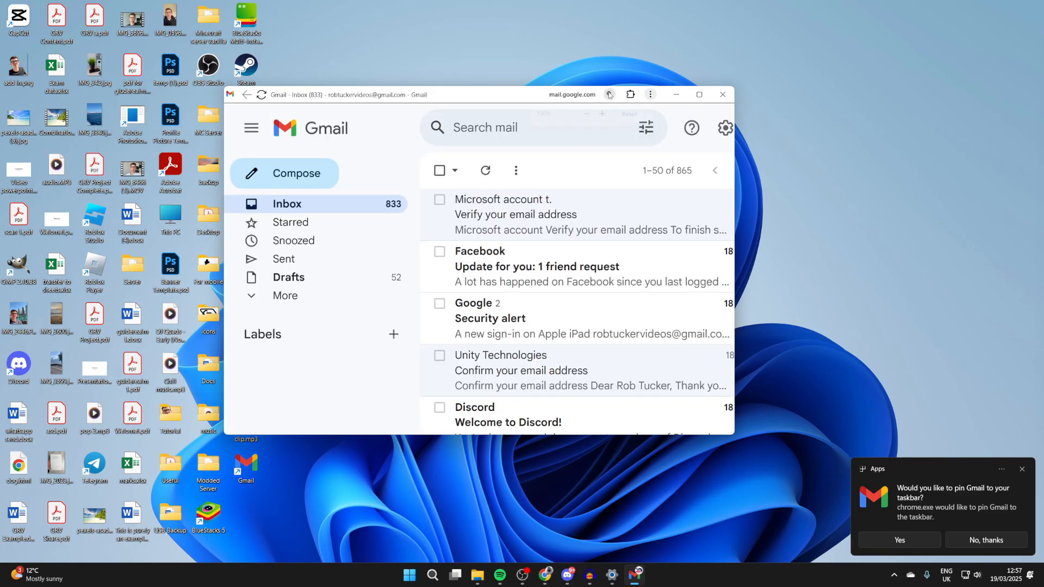
pyautogui.click(609, 93)
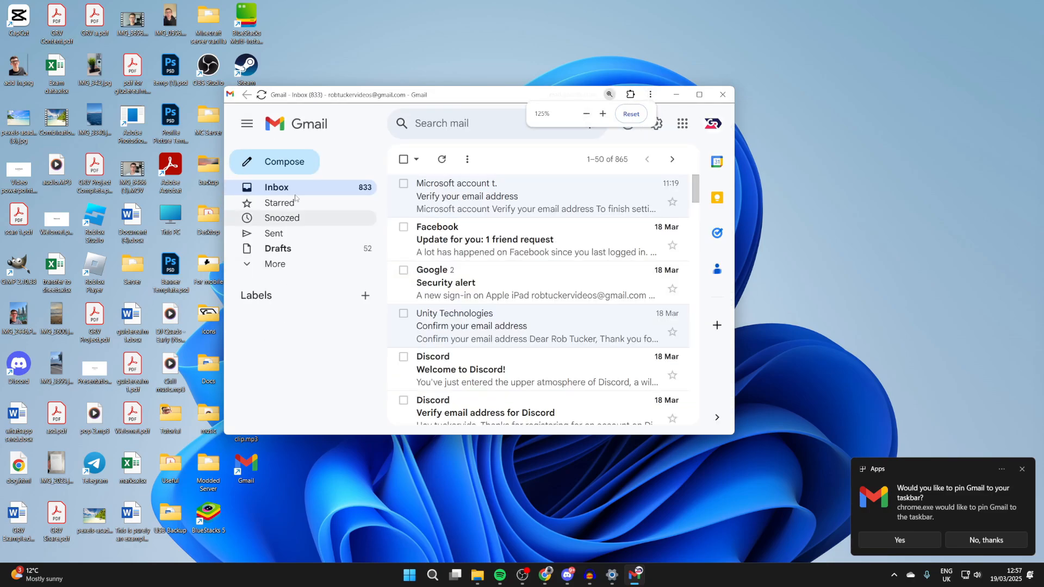